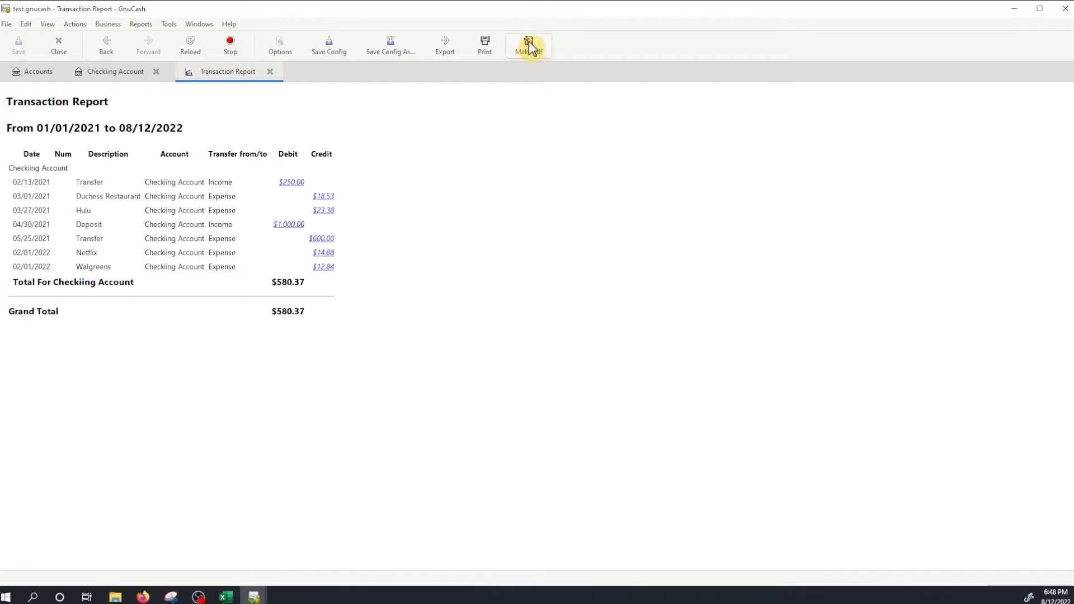
mouse_move(528, 45)
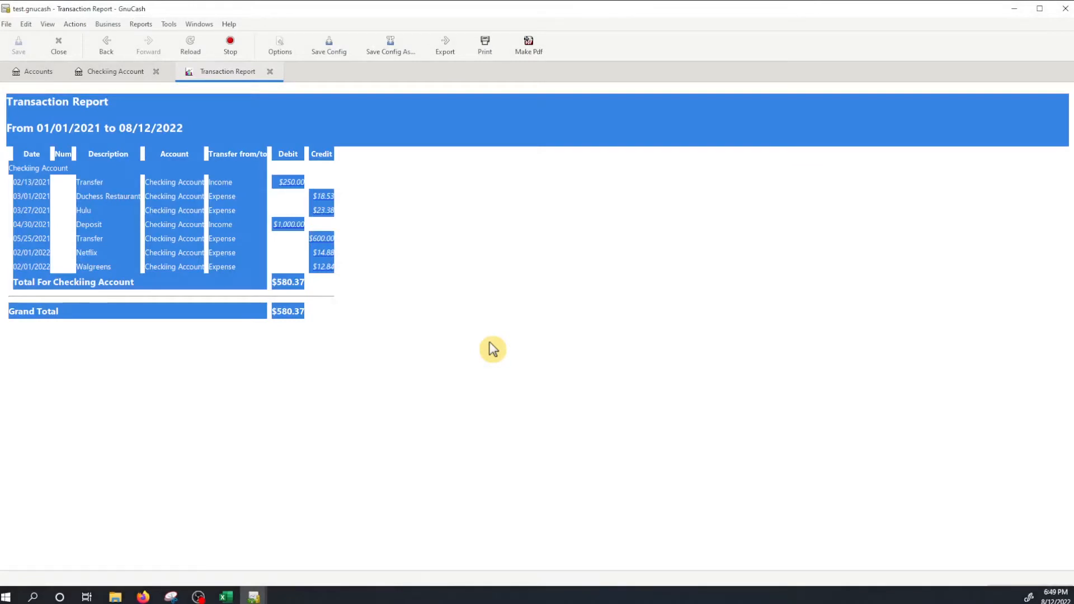
Clear the selection in the finished Transaction Report's contents
left_click(424, 593)
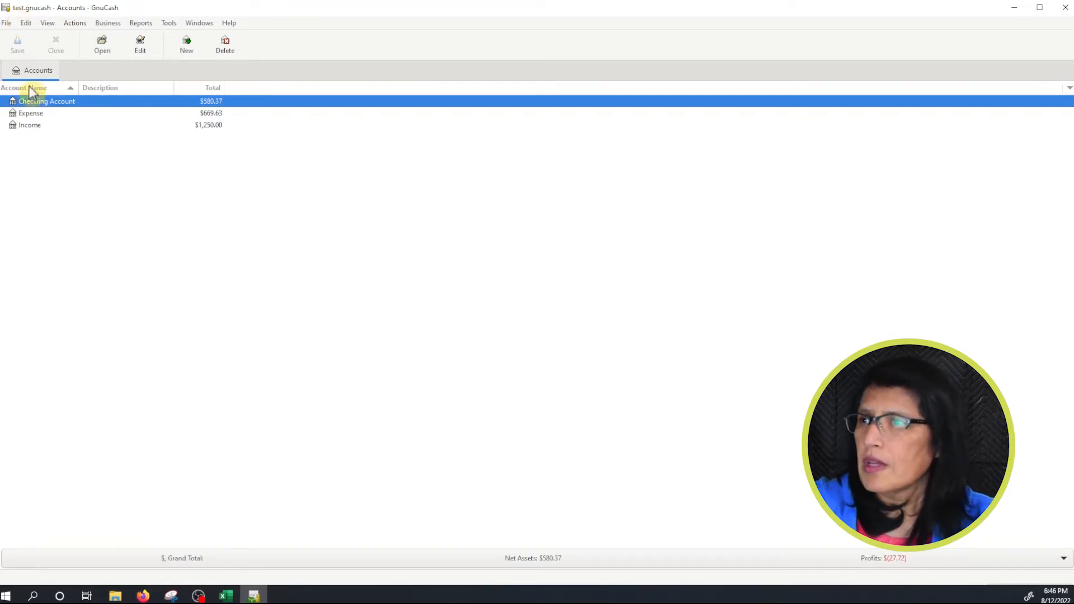
Create a new Transaction Report from the Reports menu
left_click(141, 22)
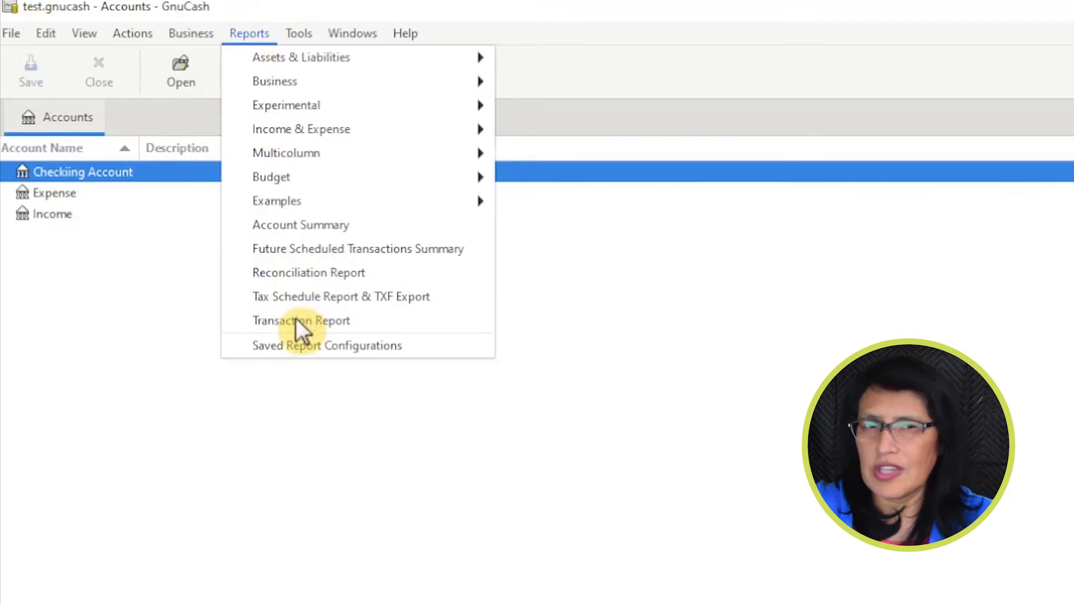
left_click(301, 320)
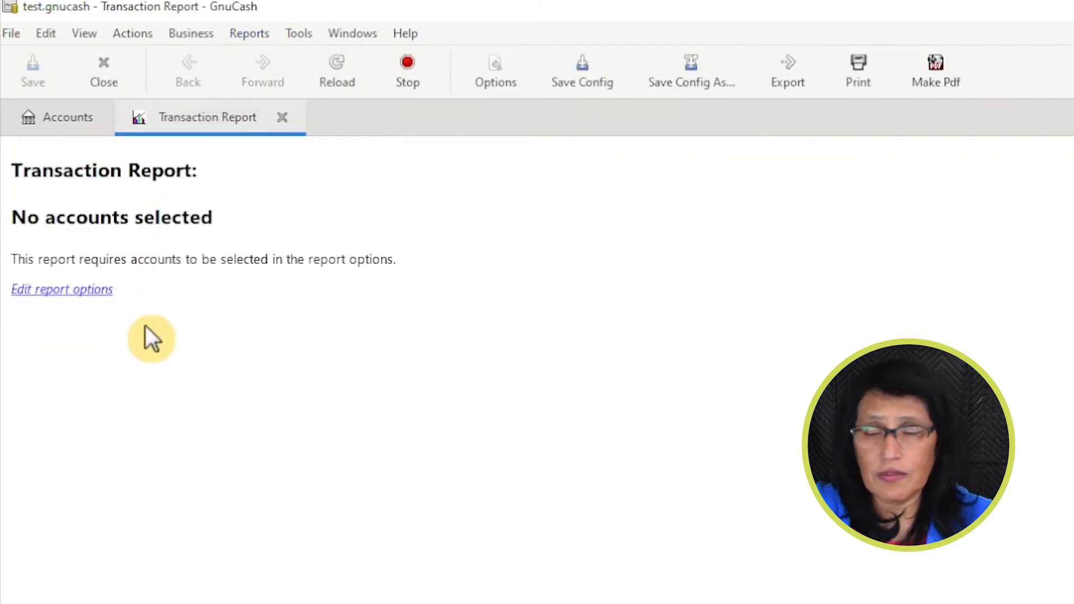
mouse_move(52, 302)
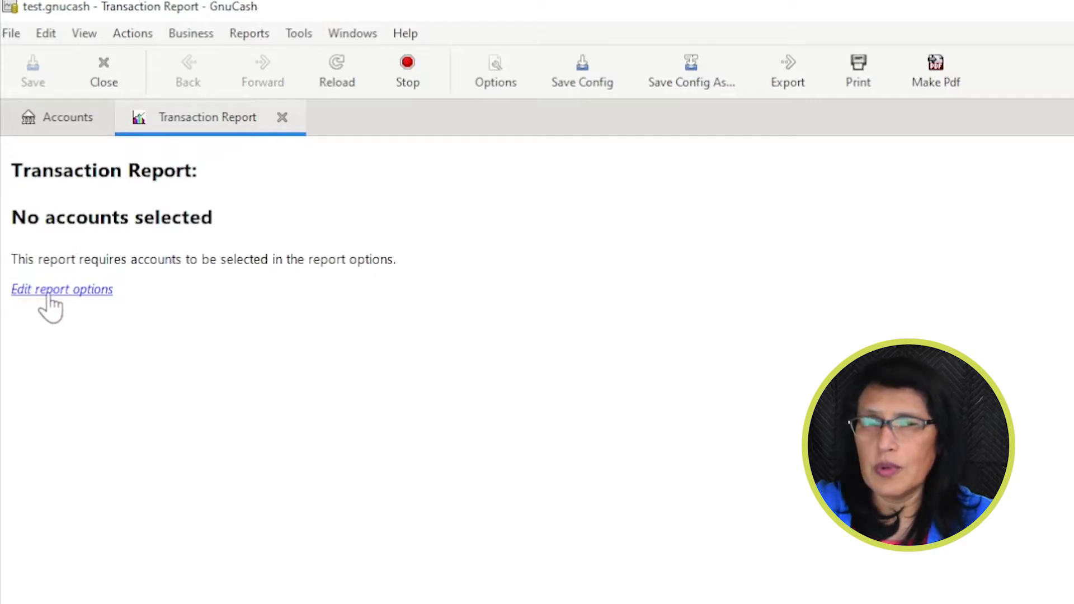
Choose Checking Account in the report options' Accounts tab and view Currency settings
left_click(61, 289)
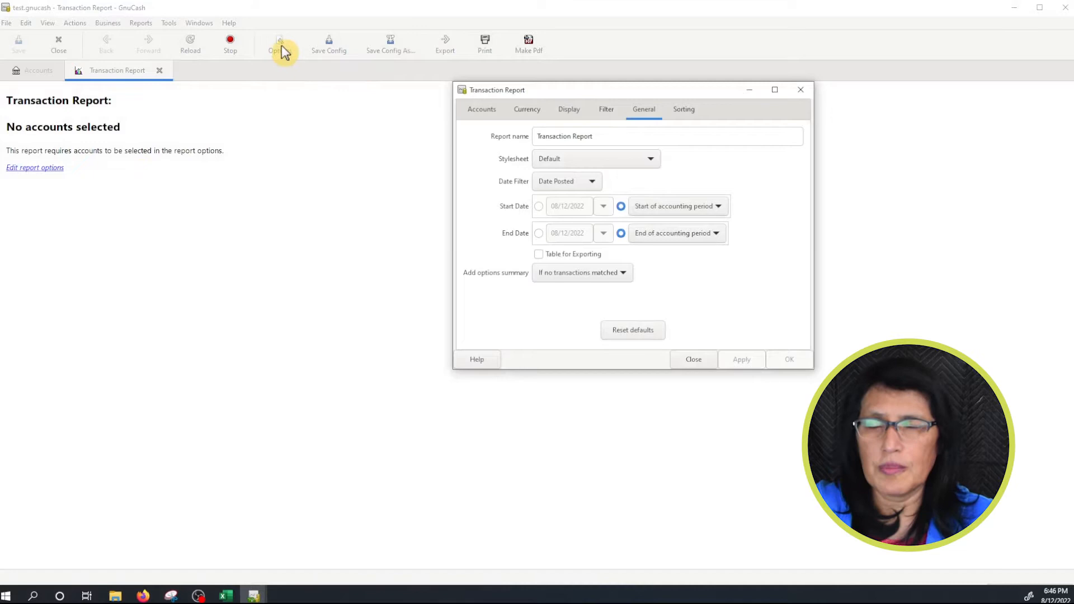
mouse_move(732, 128)
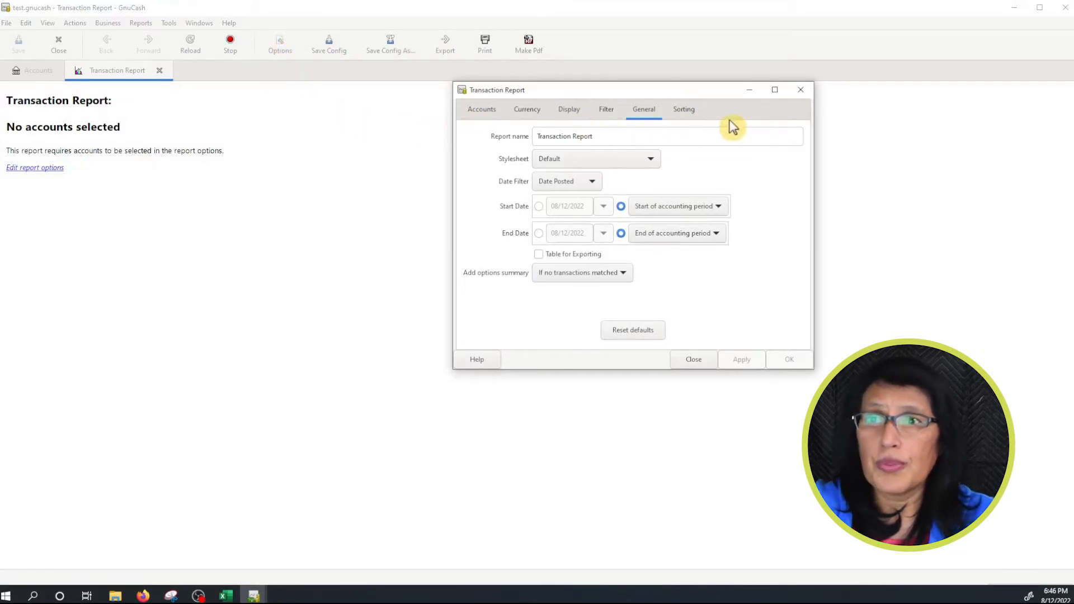
left_click(481, 109)
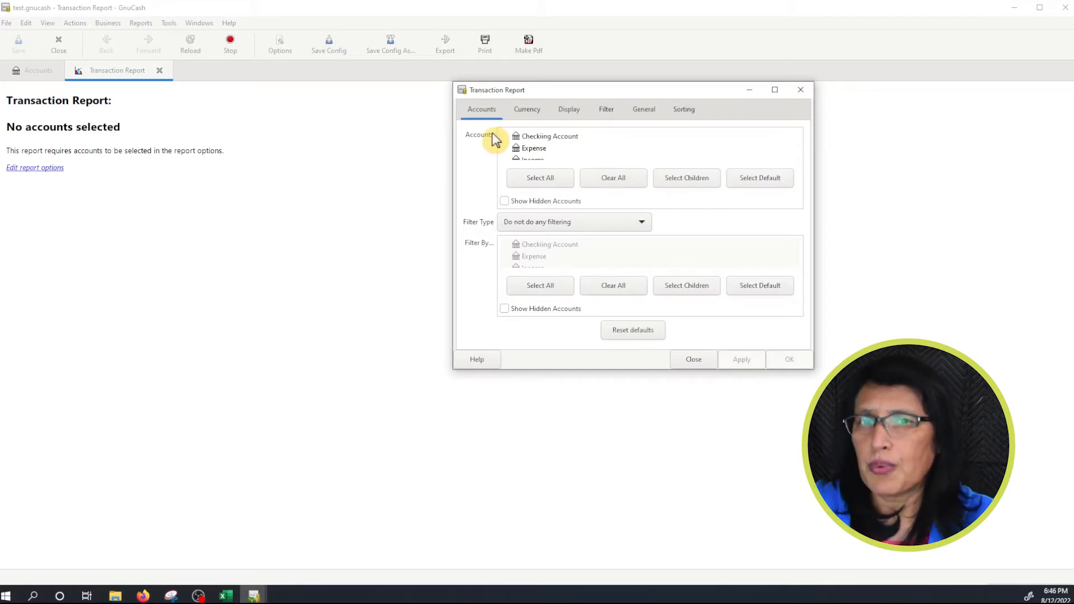
mouse_move(558, 147)
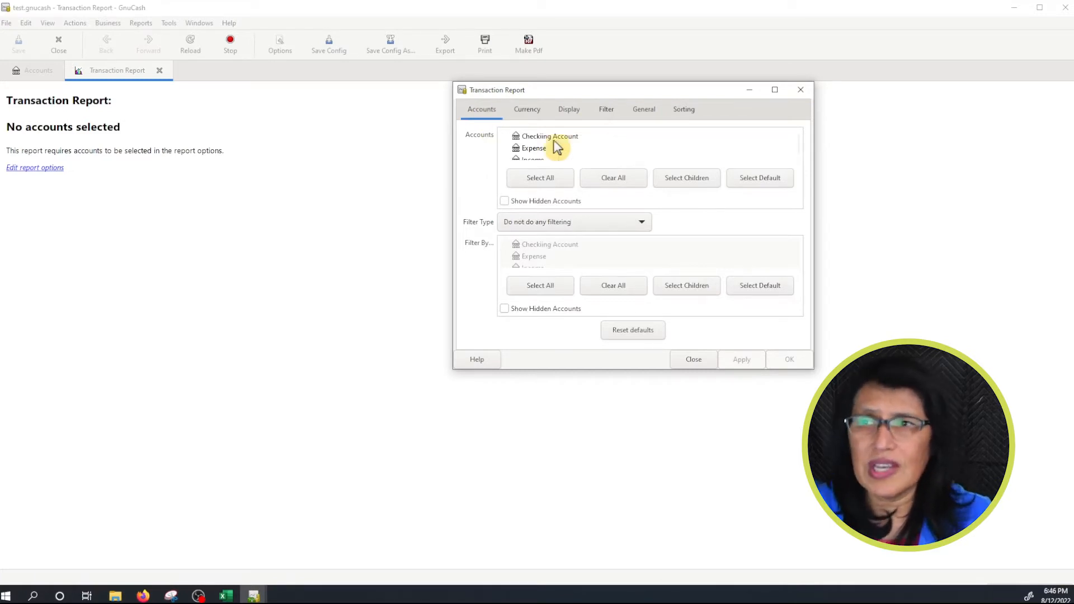
left_click(549, 136)
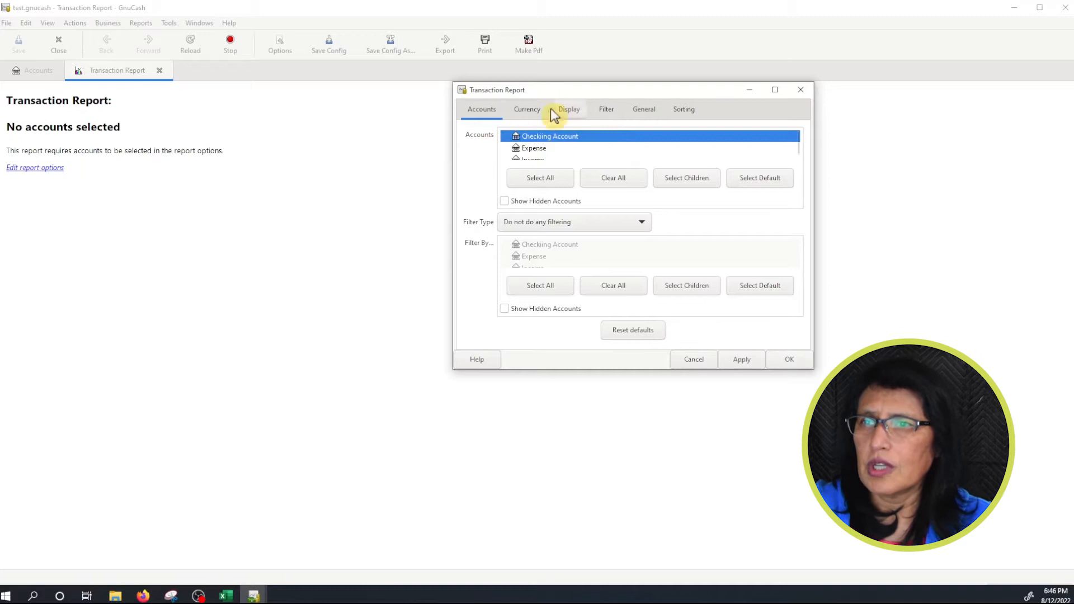
left_click(527, 109)
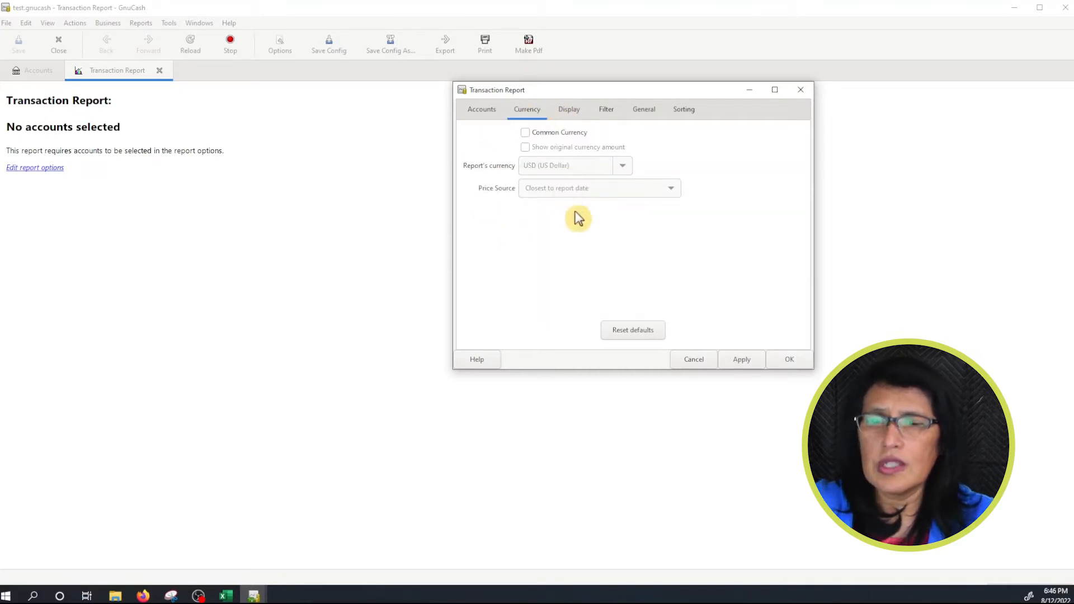
Run the Checking Account report, showing the Account Name column and hiding Memo
left_click(568, 109)
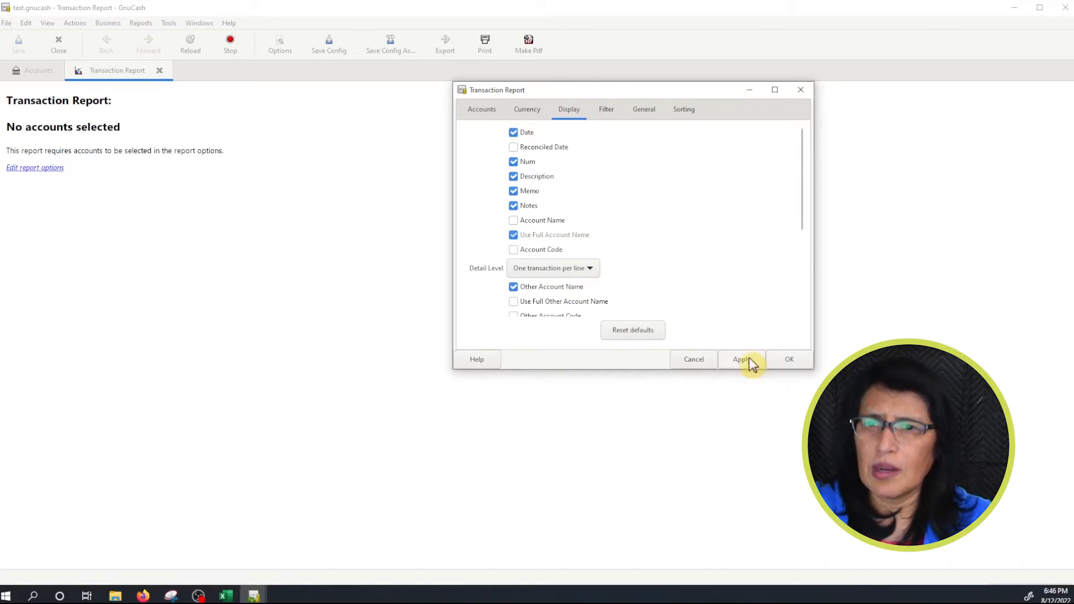
left_click(741, 359)
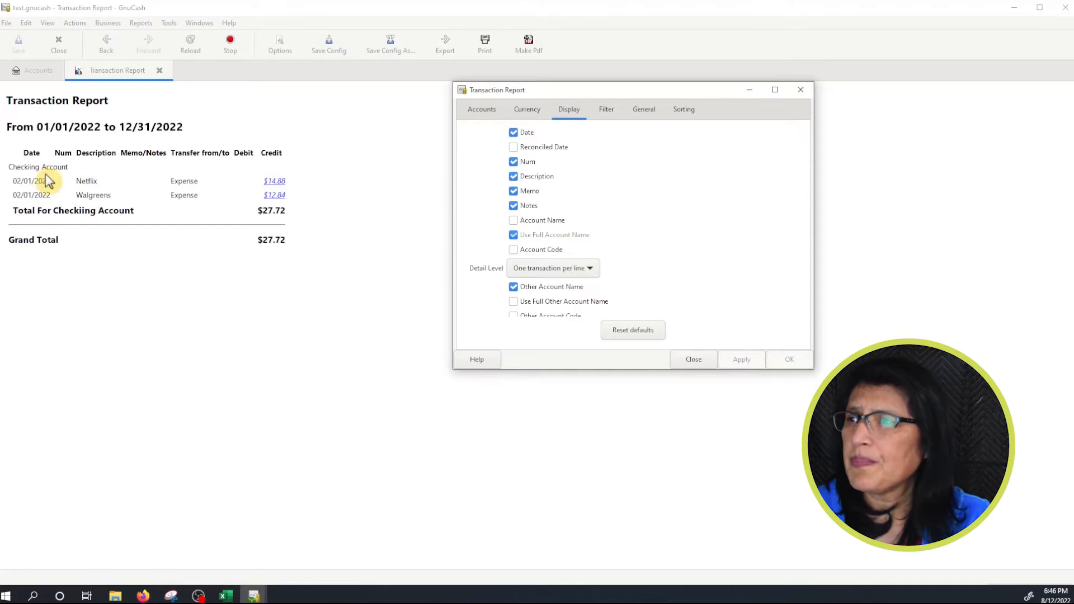
mouse_move(248, 214)
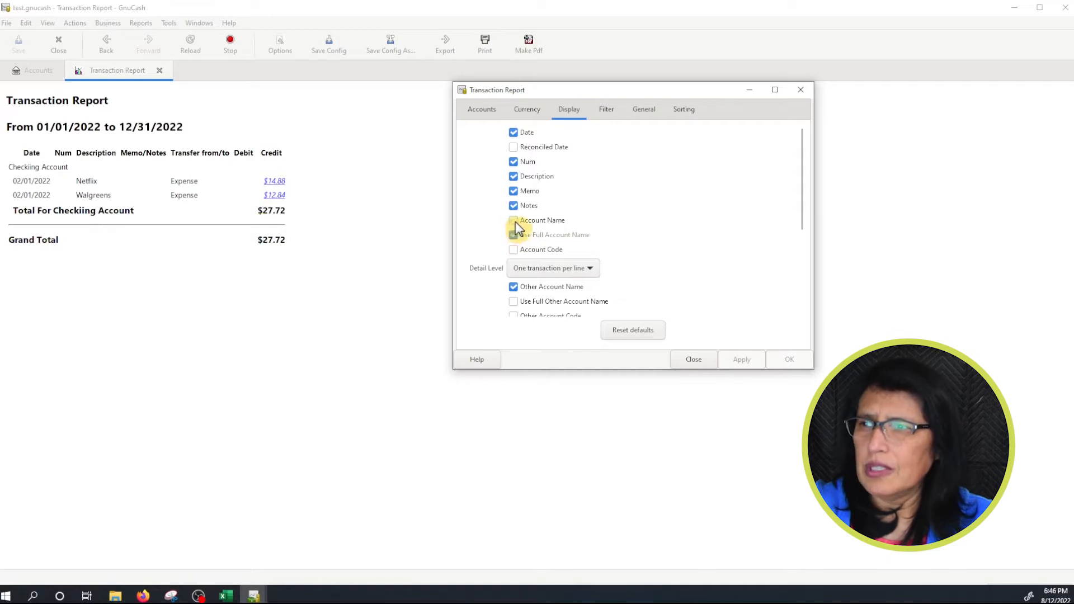
left_click(513, 220)
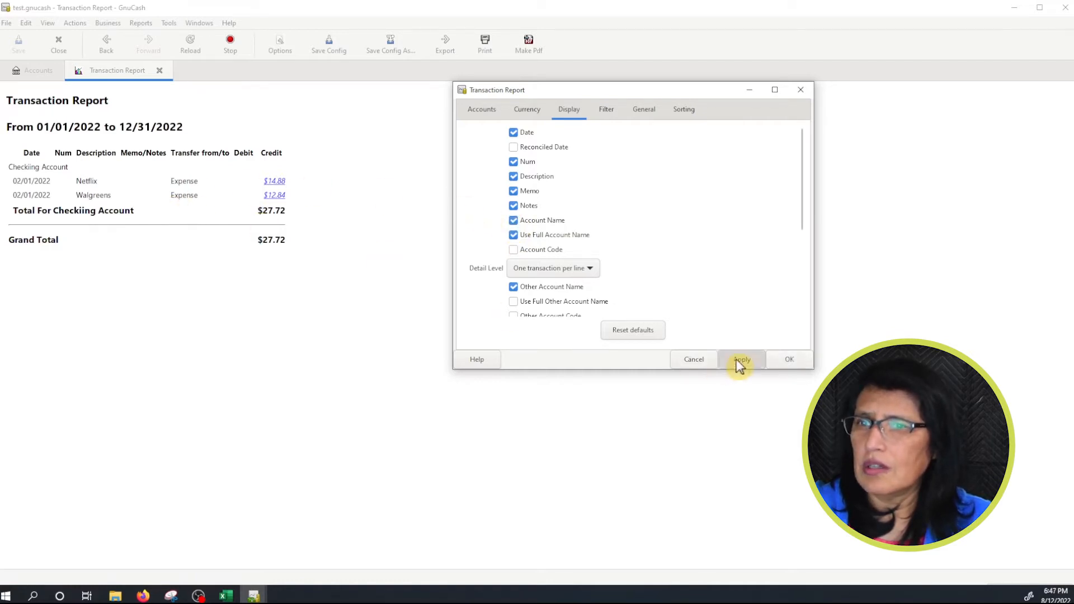
left_click(741, 359)
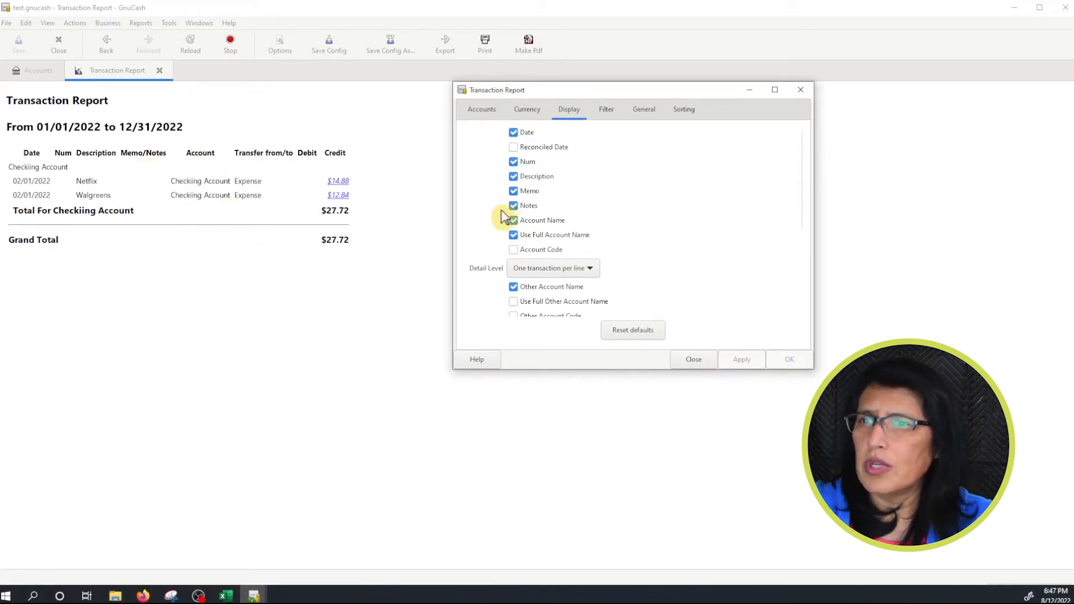
left_click(513, 191)
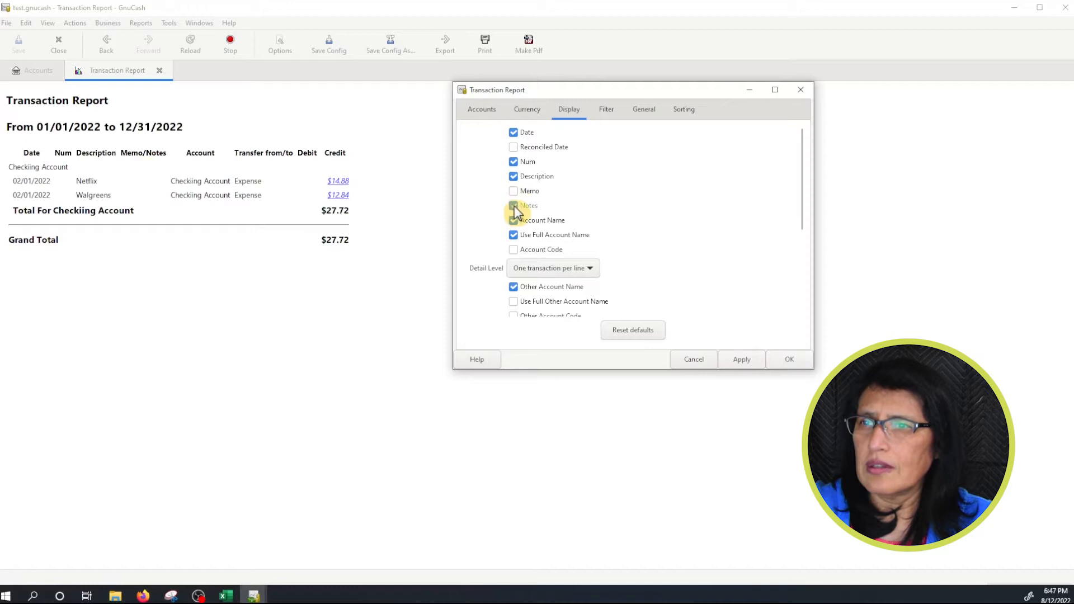
left_click(513, 206)
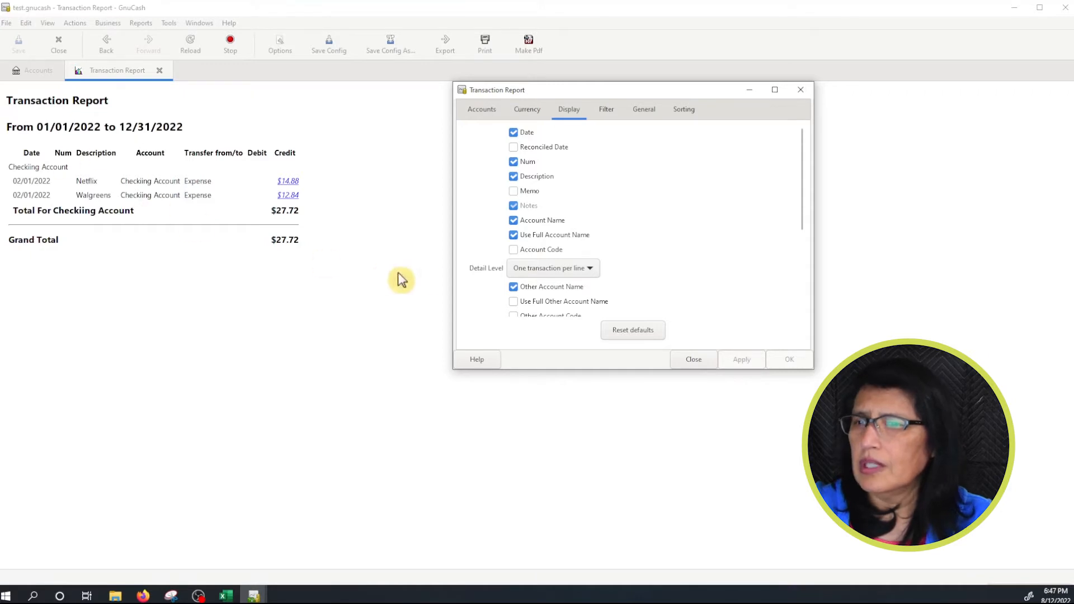
mouse_move(687, 284)
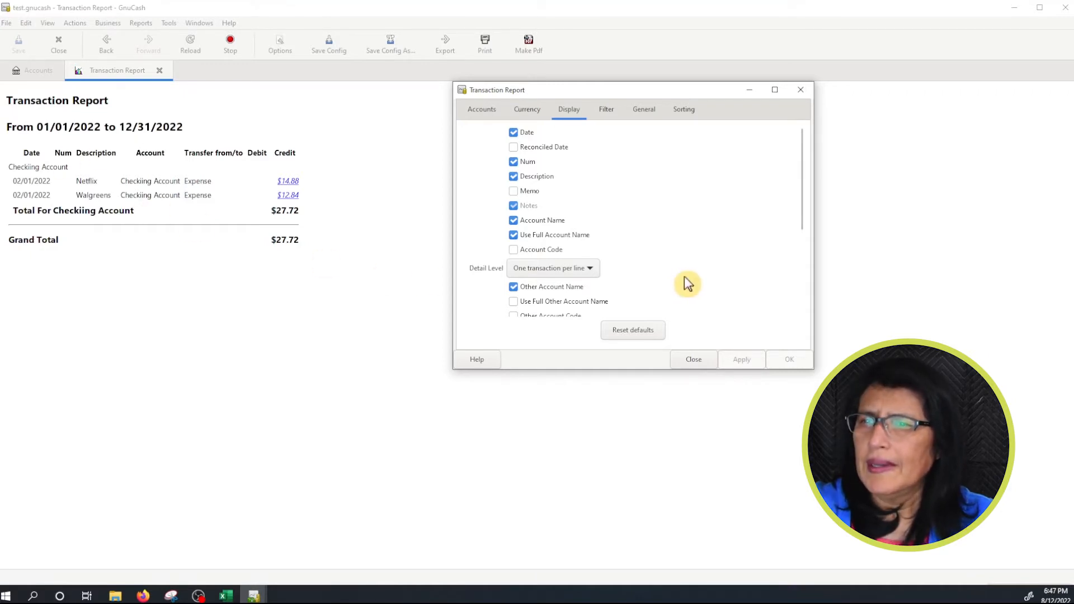
scroll("down", 3)
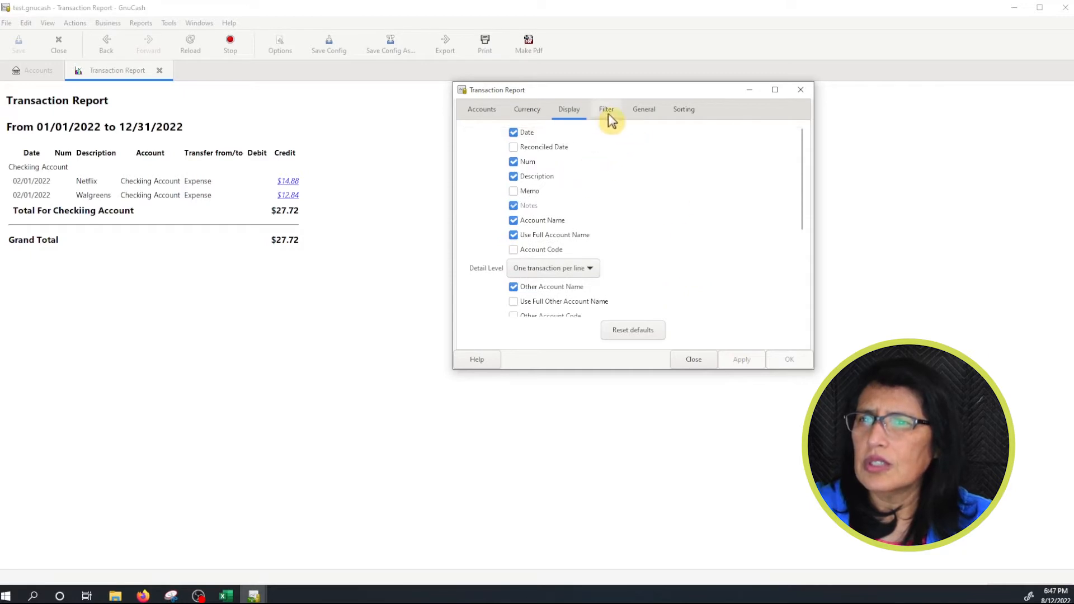
Review Filter and General options, open the Checking Account register, then return to the report
left_click(606, 109)
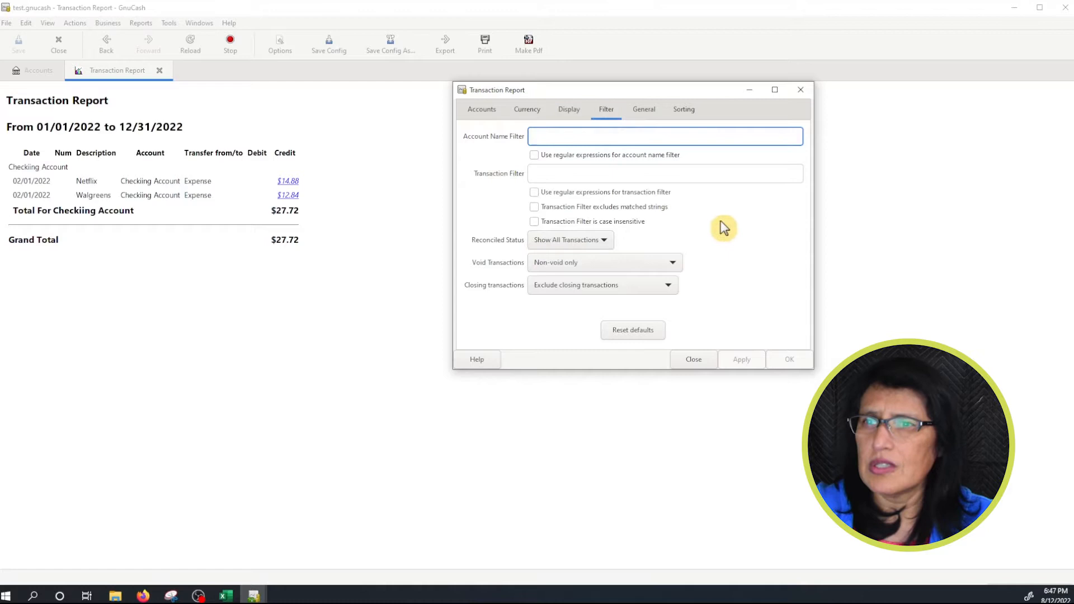
left_click(643, 109)
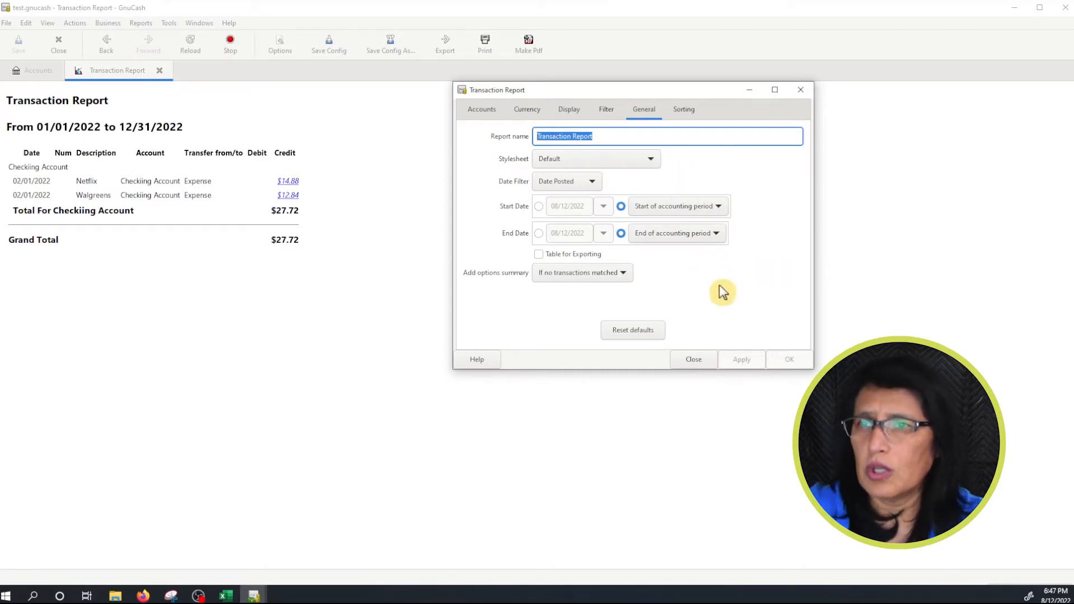
mouse_move(519, 222)
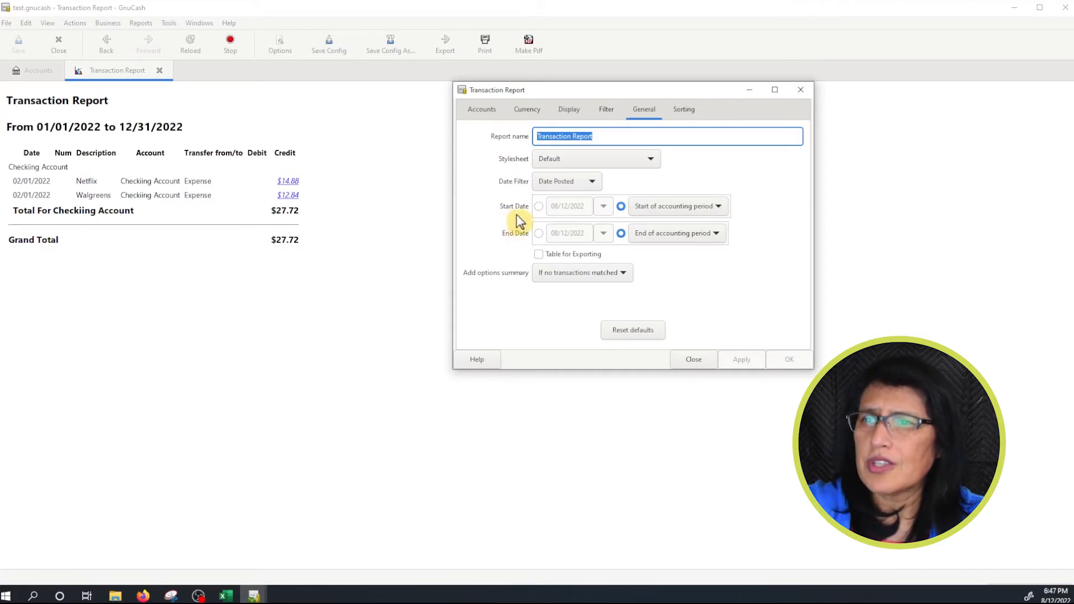
mouse_move(719, 214)
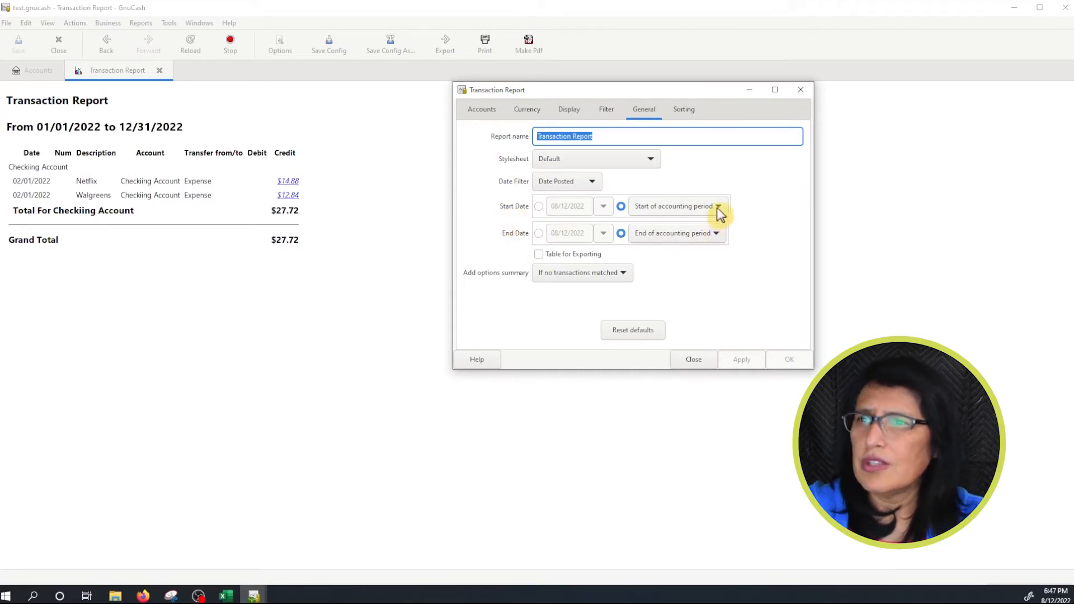
left_click(39, 70)
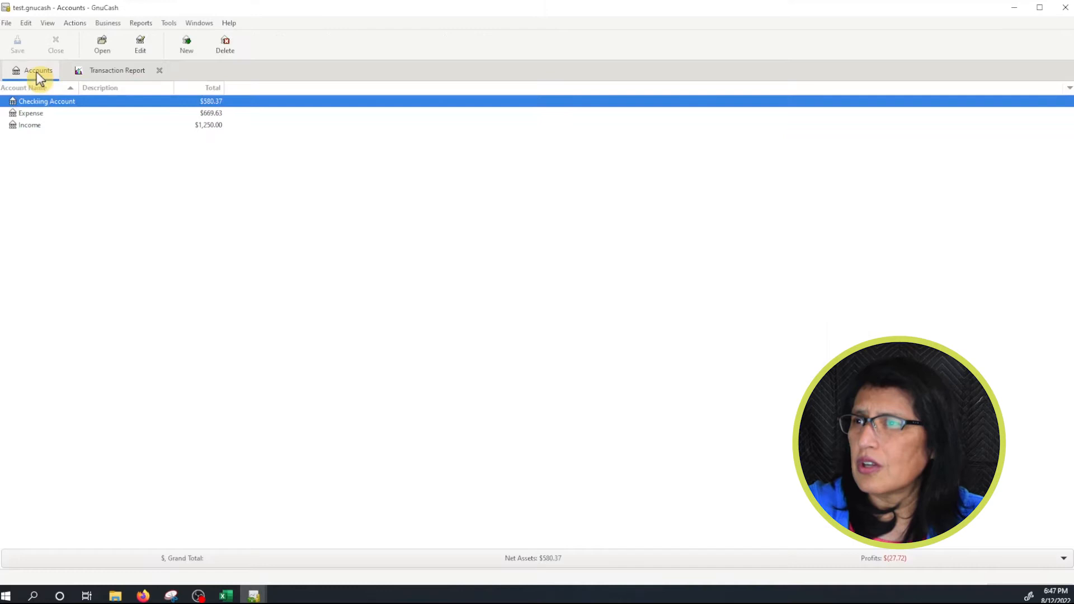
double_click(47, 101)
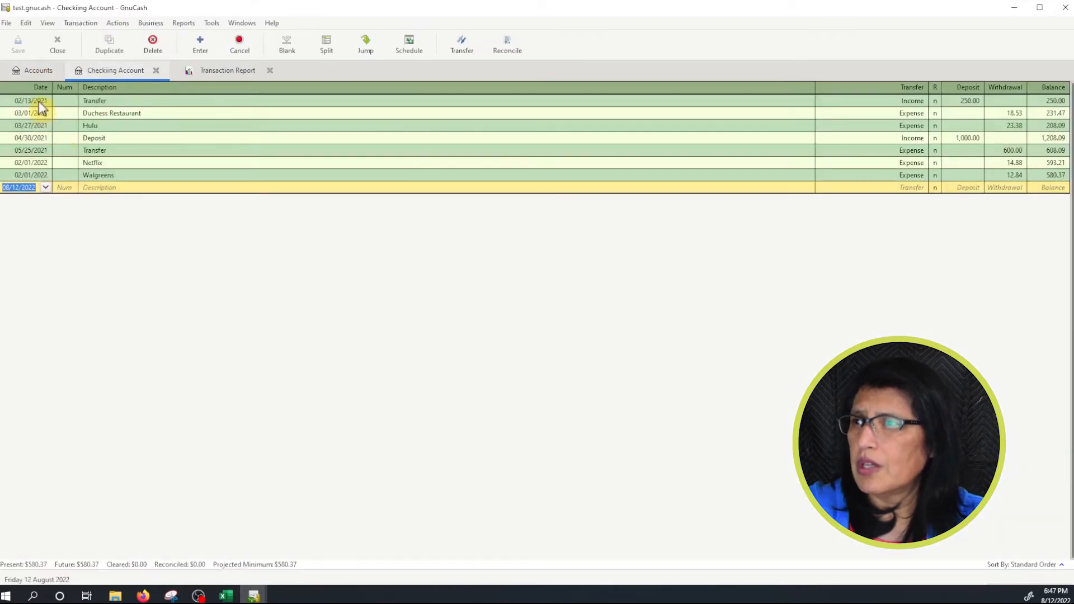
left_click(227, 70)
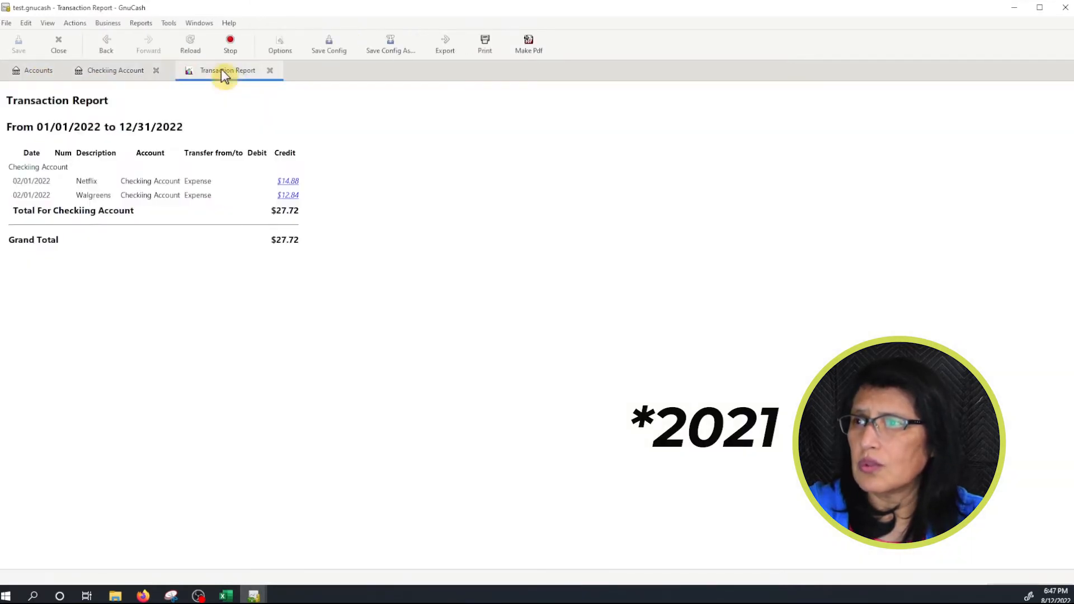
Set the report's start date to 'Start of previous year'
left_click(279, 43)
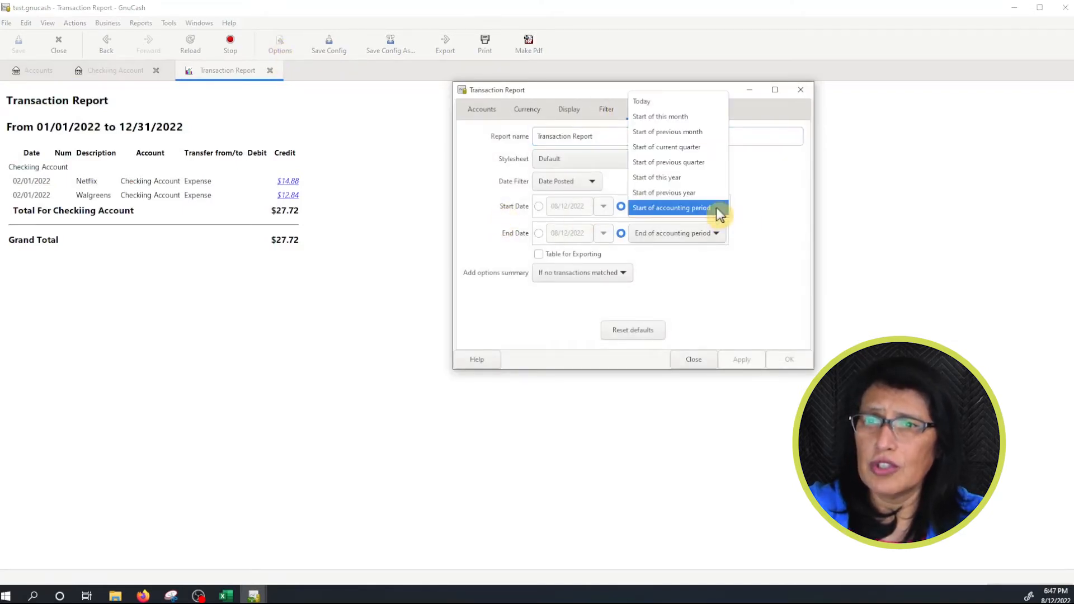
mouse_move(672, 192)
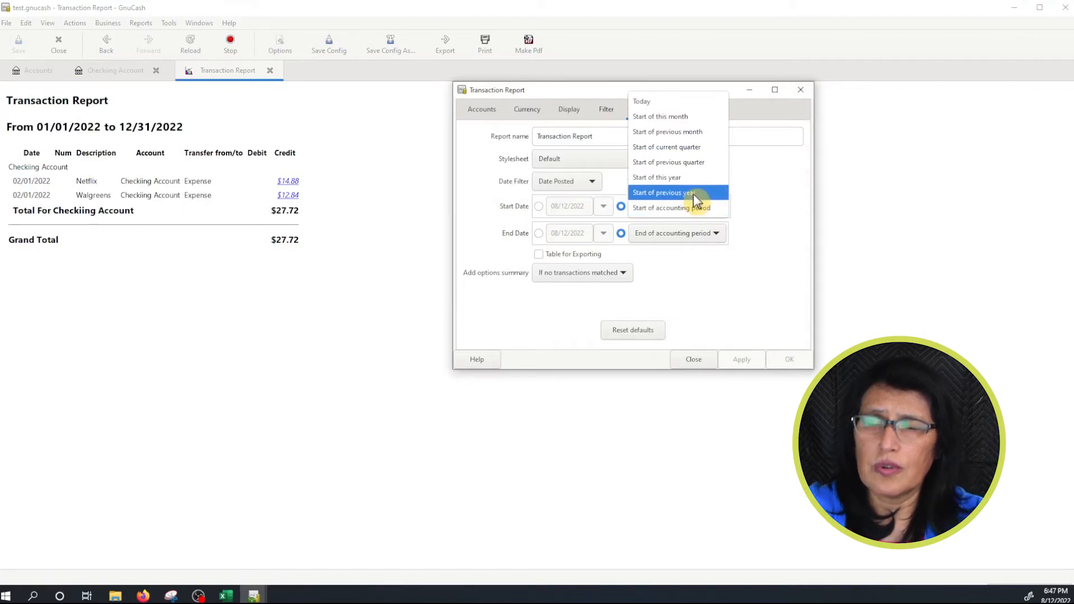
left_click(665, 192)
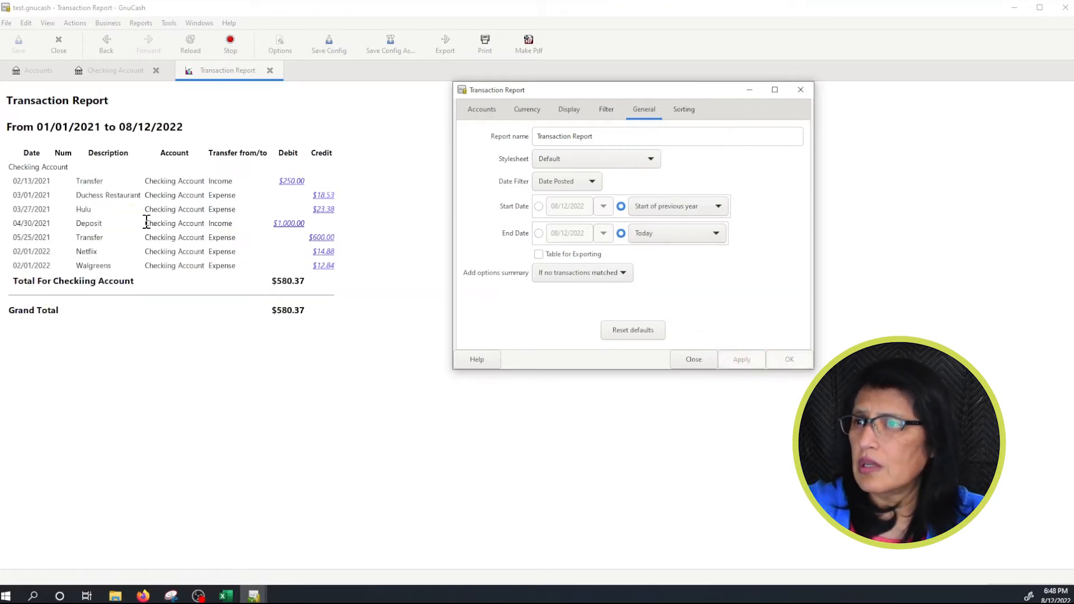
mouse_move(171, 314)
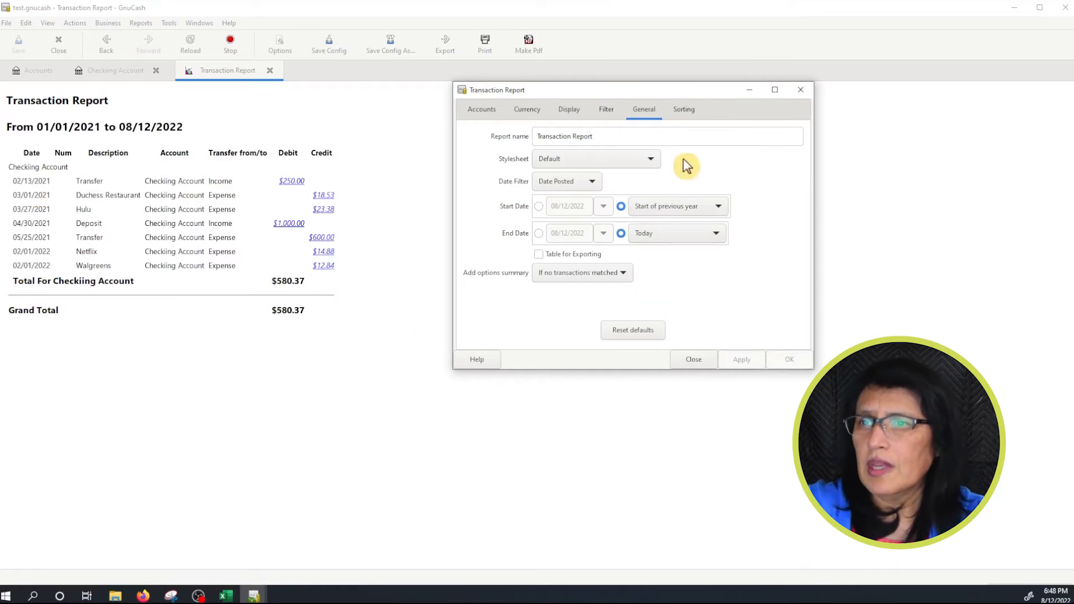
Review sorting: Account Name primary, Register Order secondary, both ascending
left_click(684, 109)
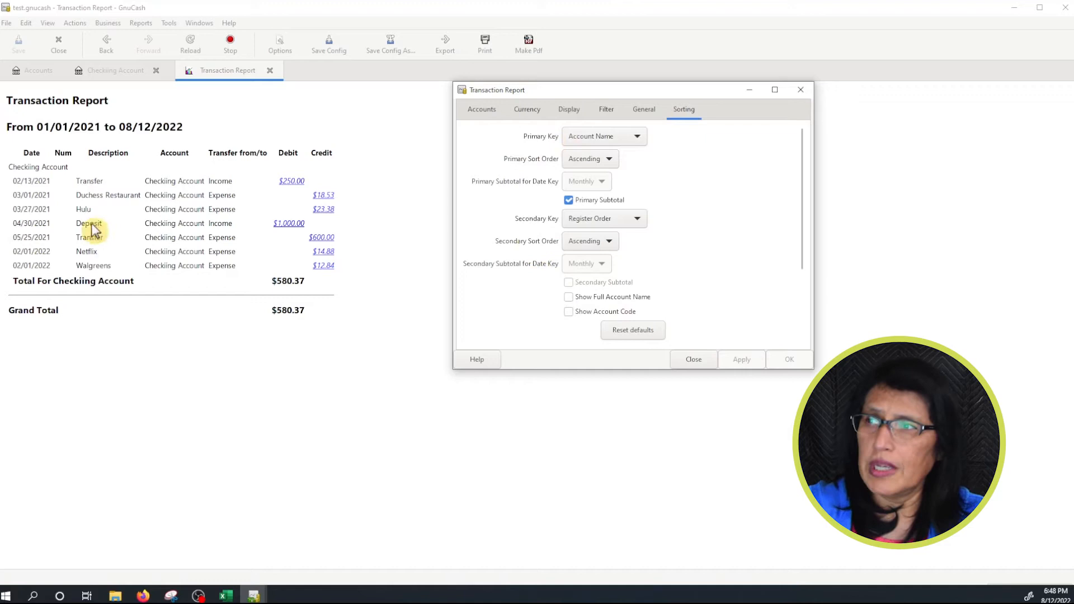
mouse_move(174, 304)
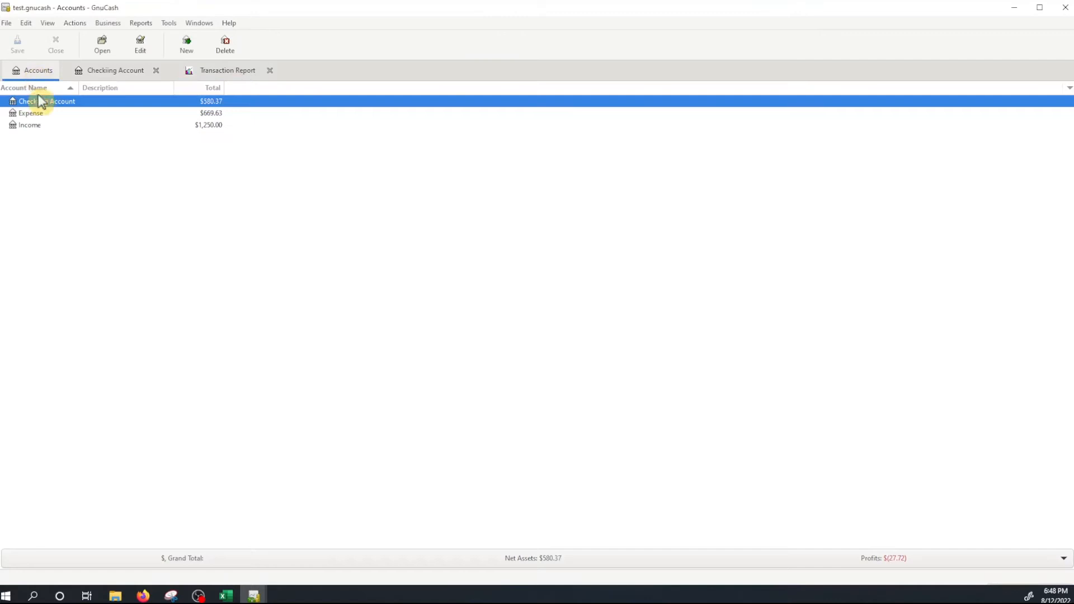
Open the Checking Account register and switch back to the Transaction Report
double_click(46, 101)
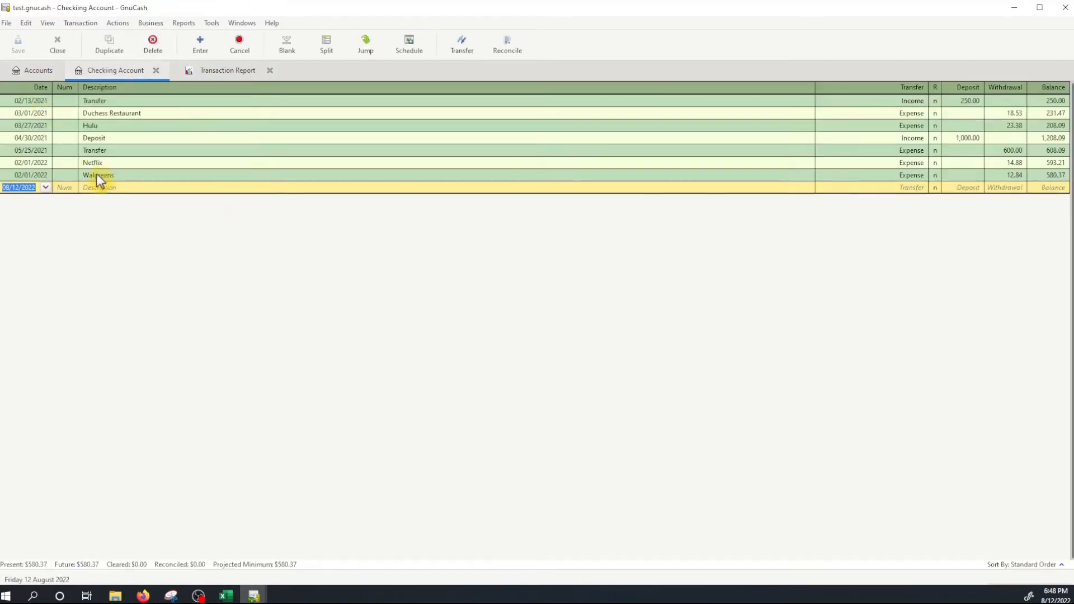
left_click(227, 70)
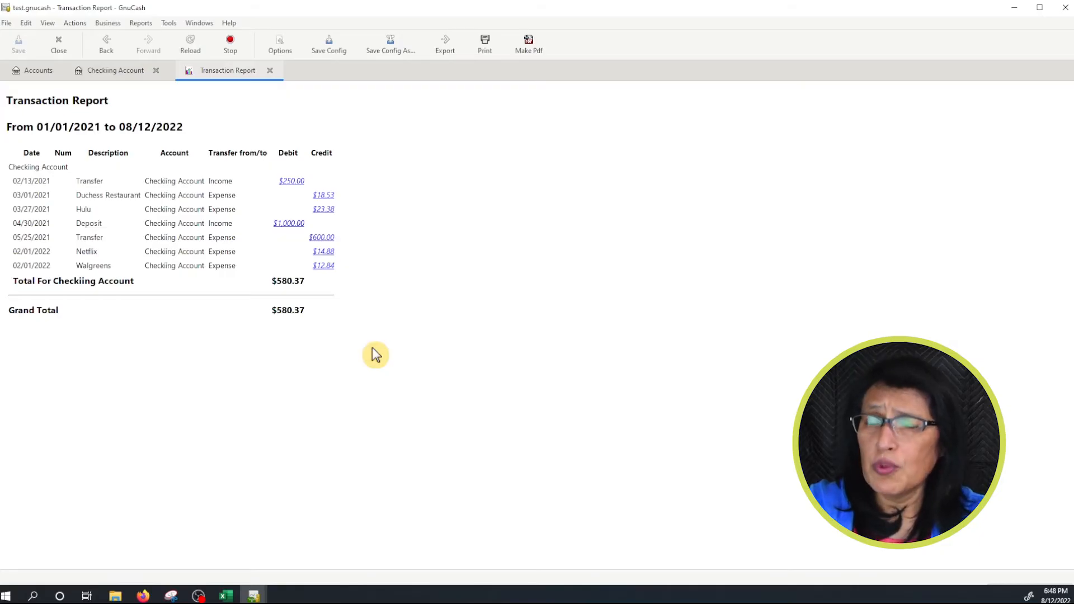
mouse_move(531, 65)
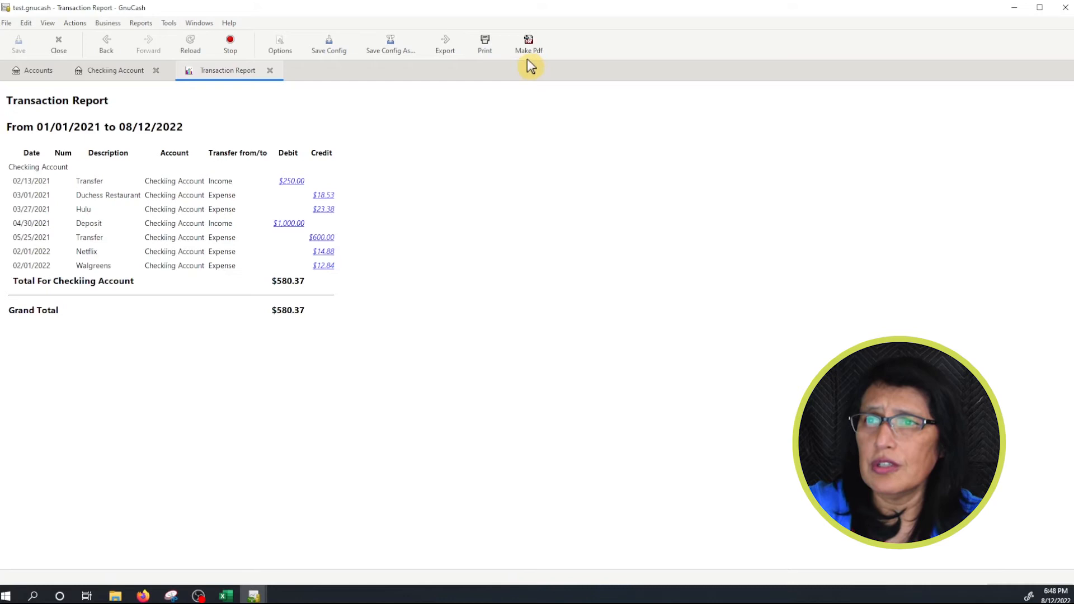
mouse_move(528, 43)
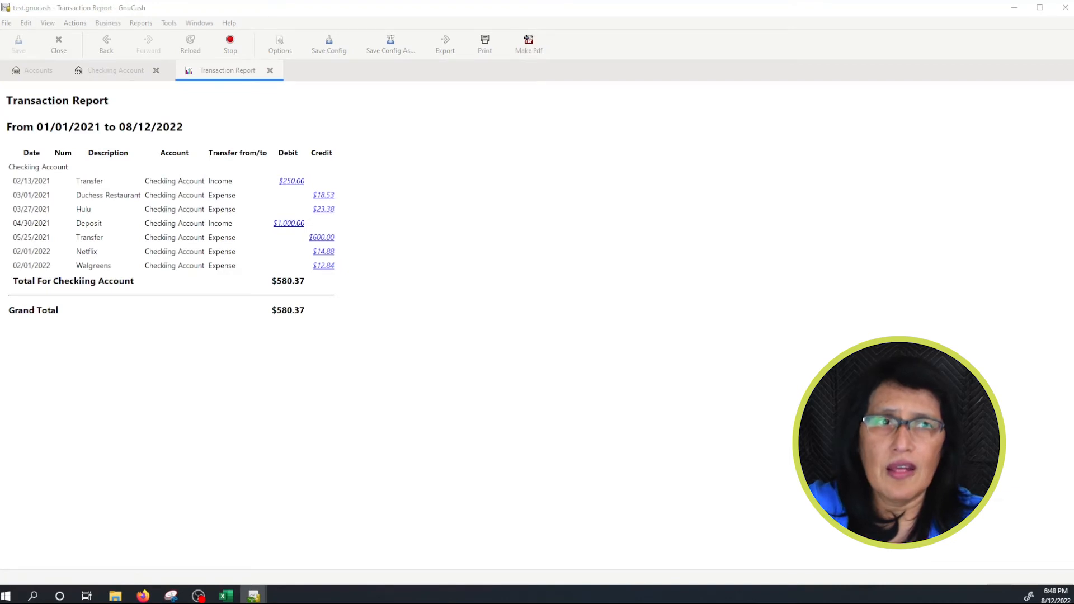
left_click(528, 43)
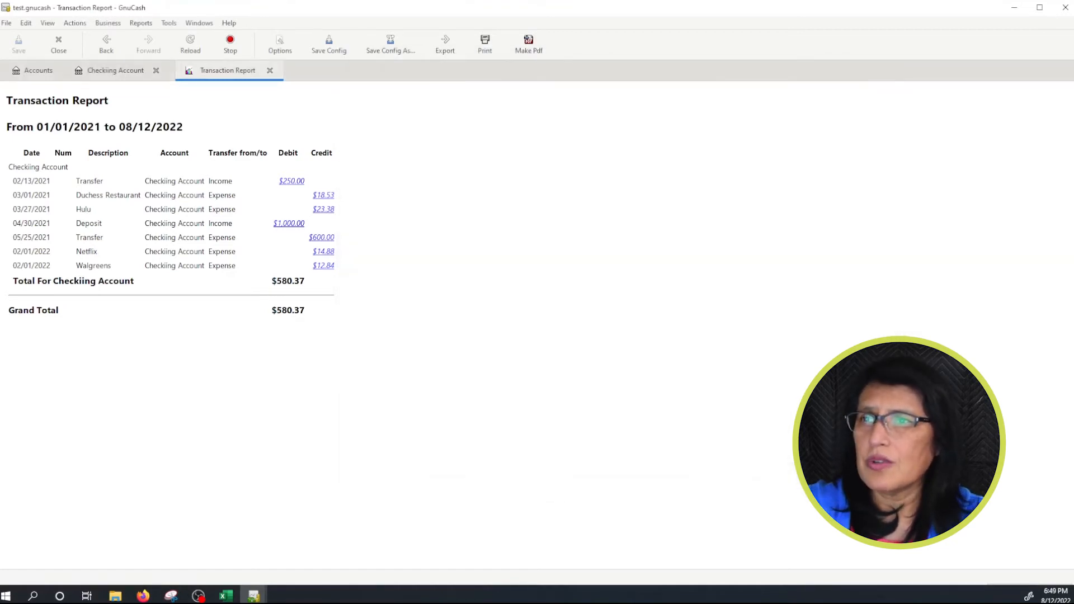
mouse_move(592, 216)
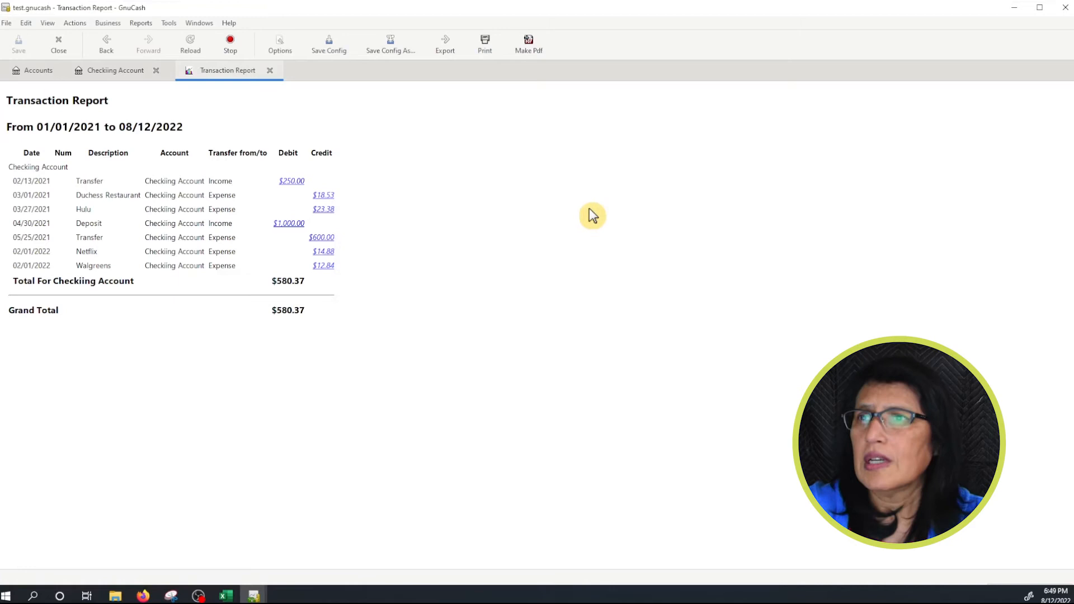
left_click(444, 44)
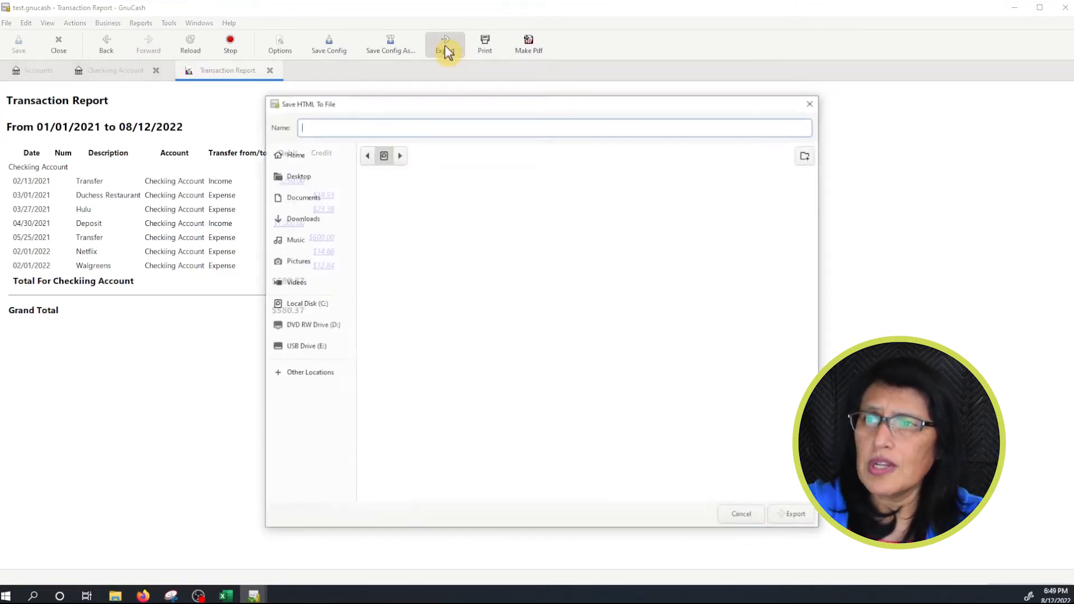
left_click(301, 197)
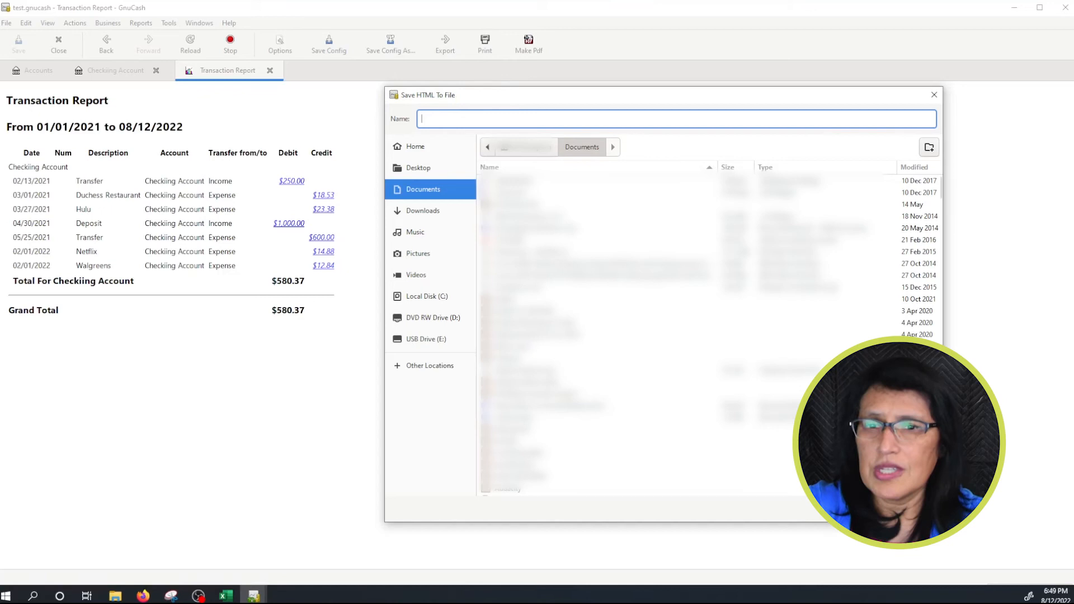
left_click(933, 95)
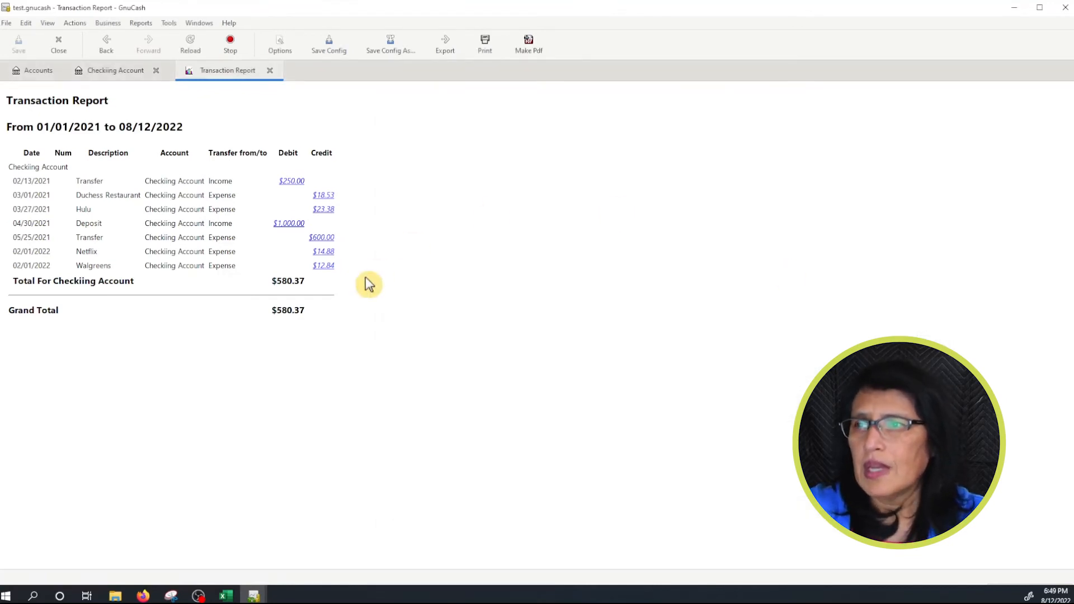
mouse_move(375, 284)
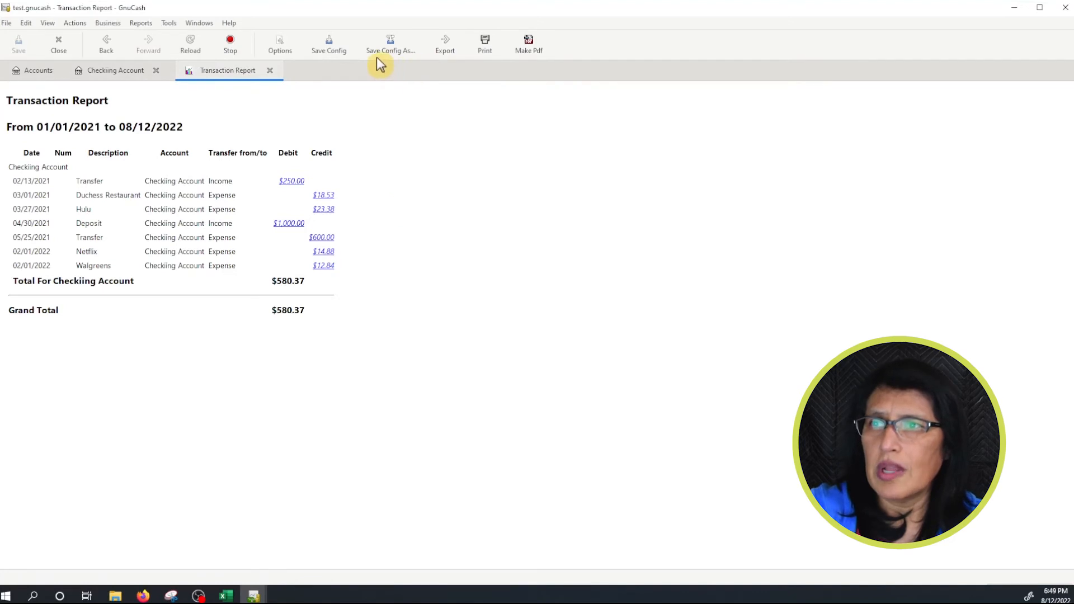
mouse_move(444, 54)
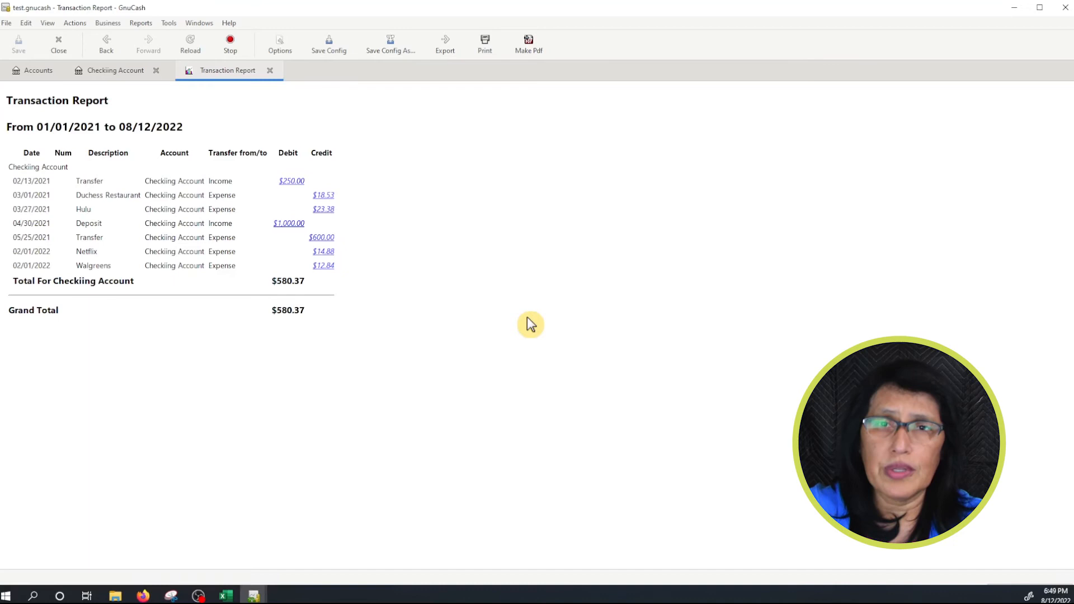
mouse_move(381, 308)
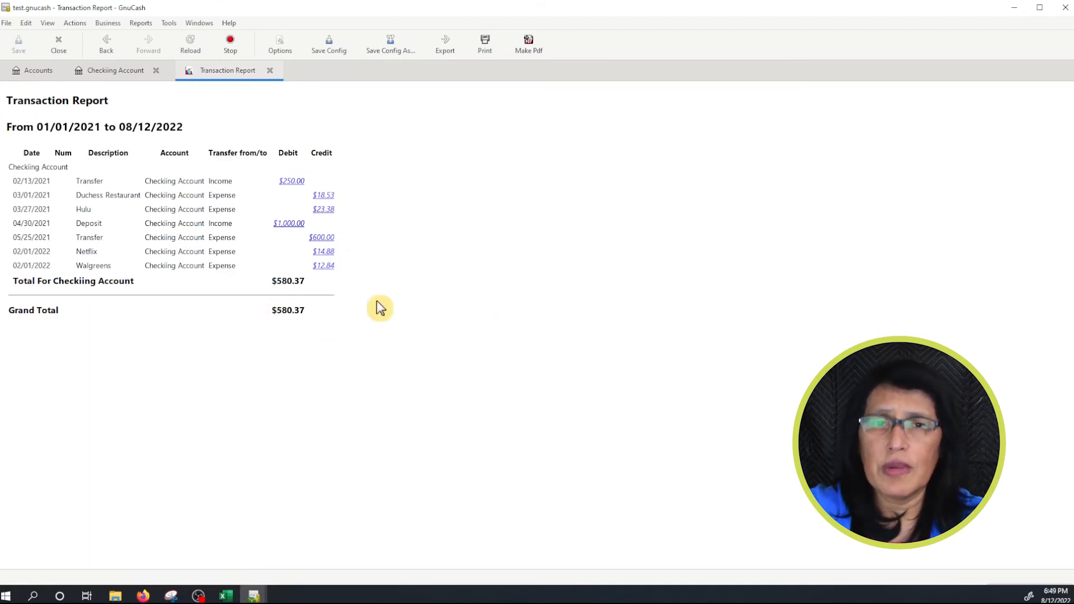
mouse_move(493, 348)
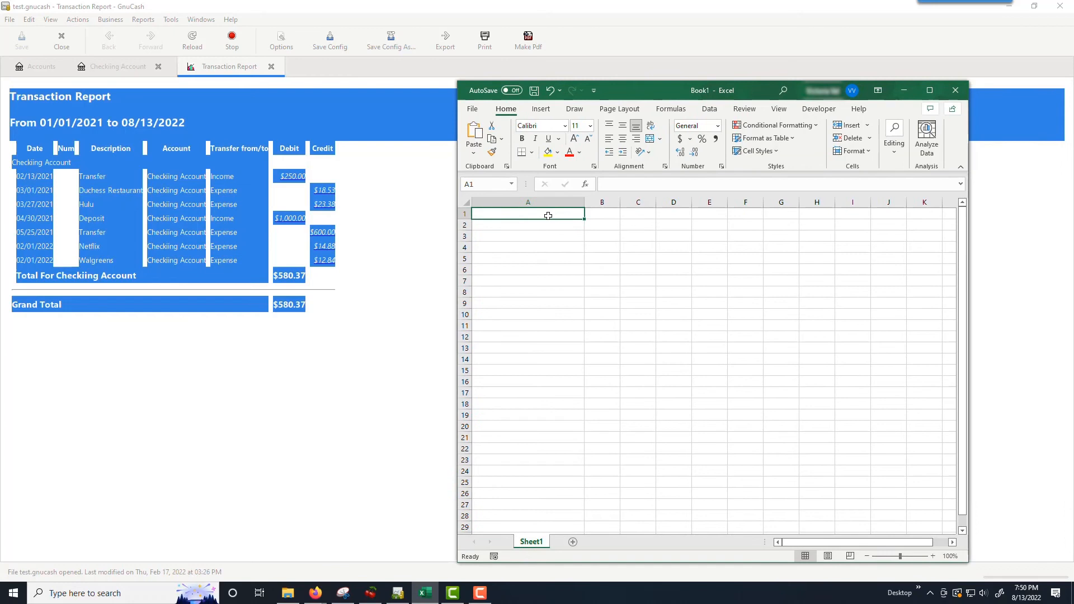
Paste the copied Transaction Report into Sheet1 with Ctrl+V
key("ctrl+v")
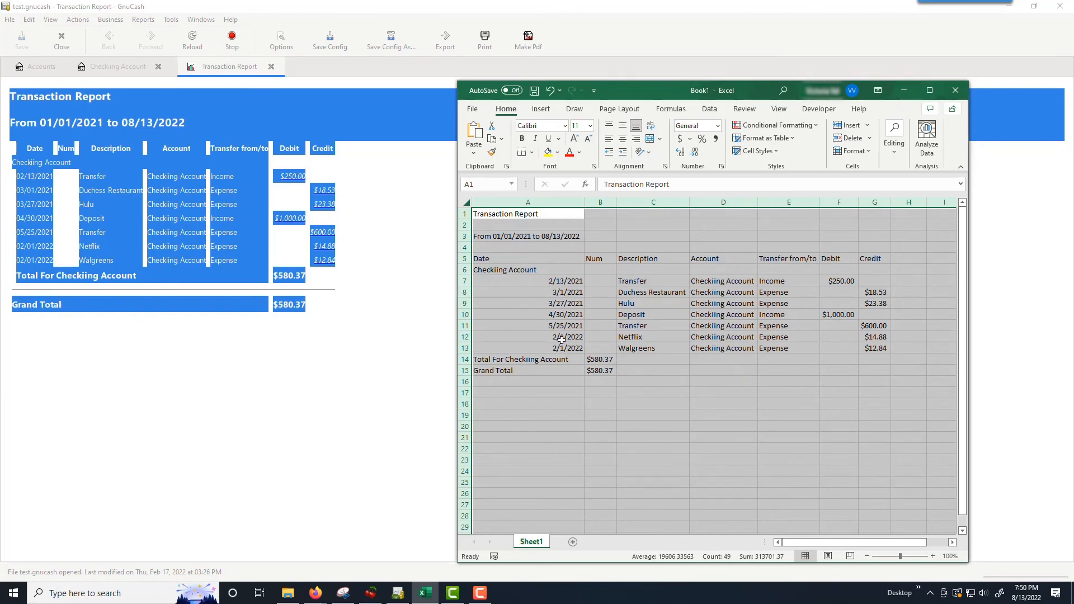
mouse_move(561, 281)
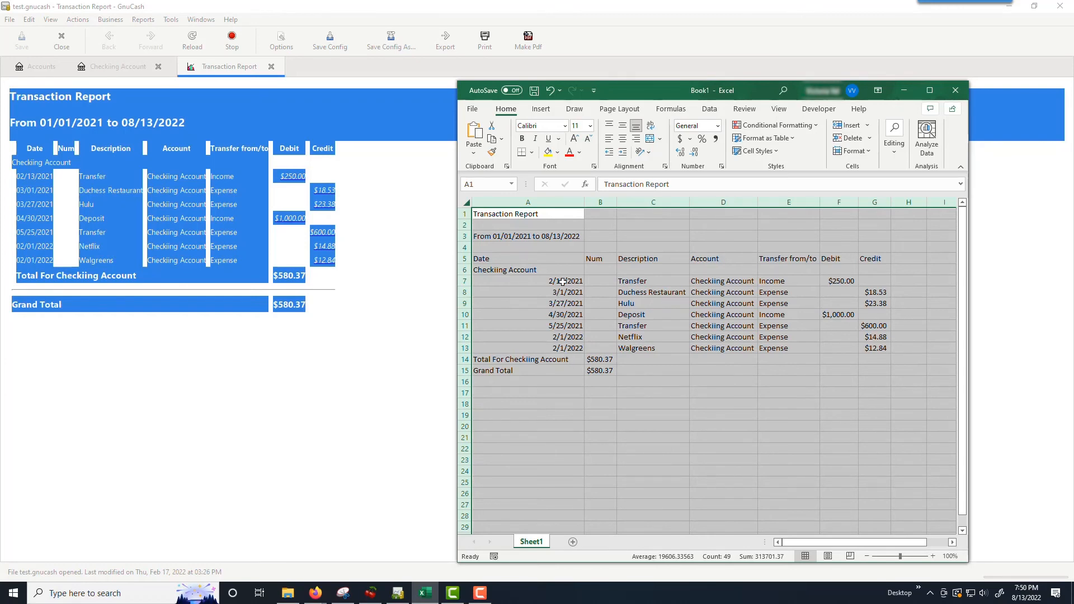